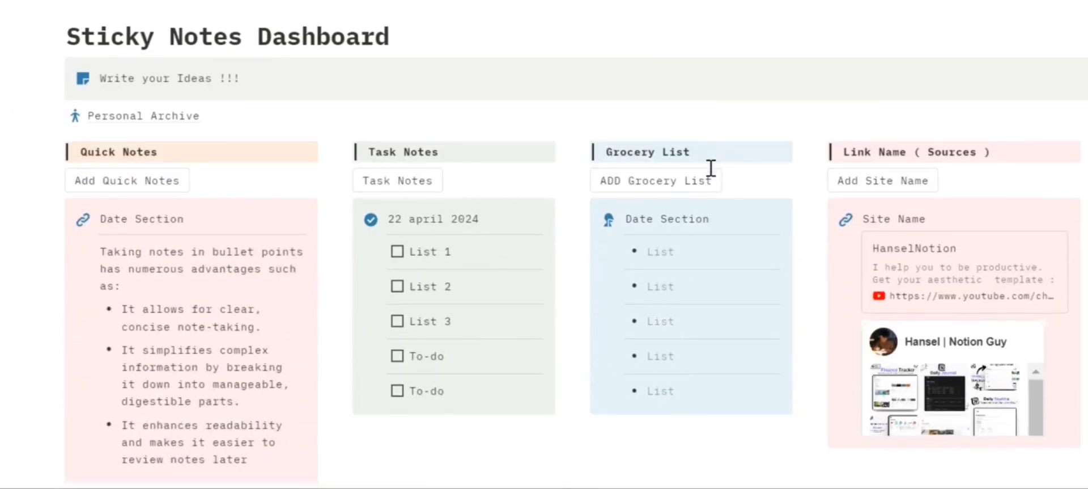
Enter bread, carrot and coke as the first three Grocery List bullets
{"action": "scroll", "scroll_direction": "up", "scroll_amount": 3}
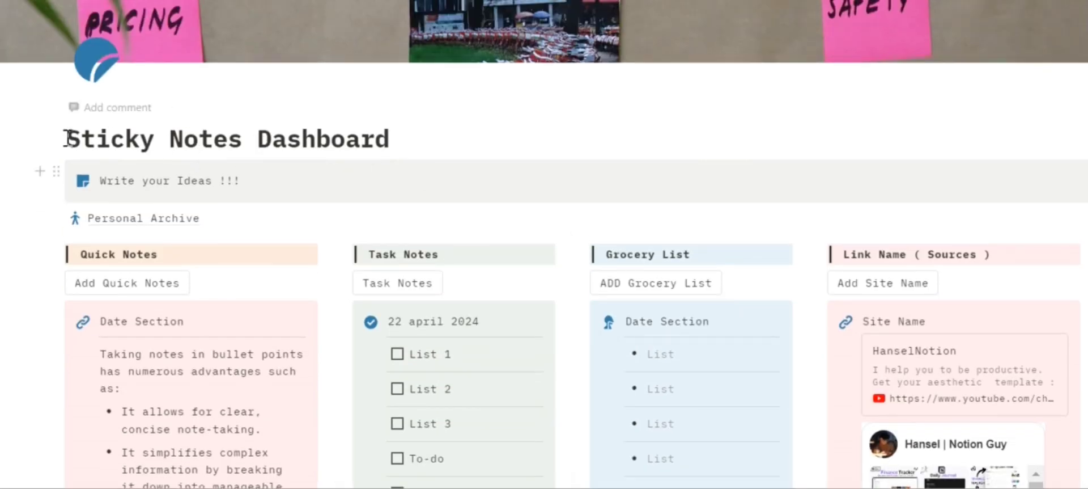
{"action": "mouse_move", "coordinate": [317, 239]}
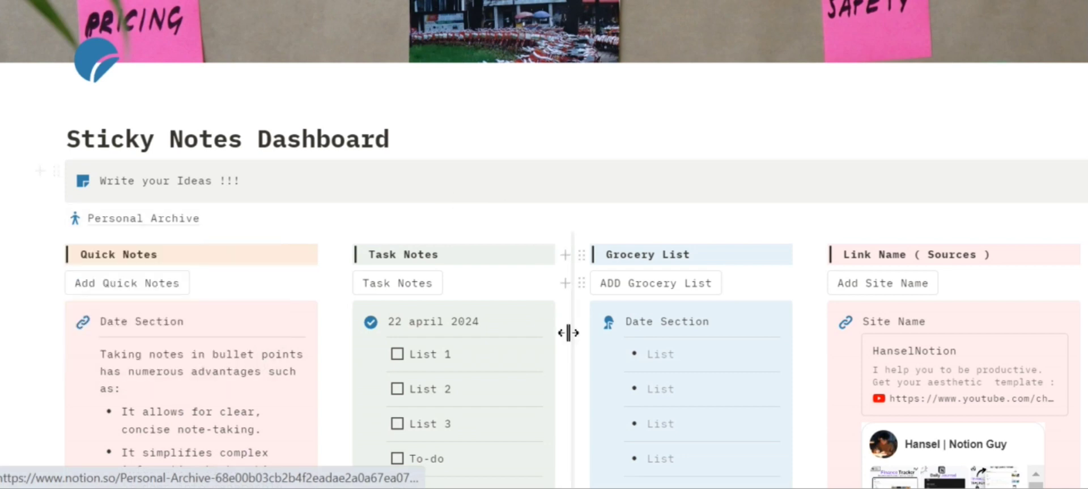
{"action": "scroll", "scroll_direction": "down", "scroll_amount": 3}
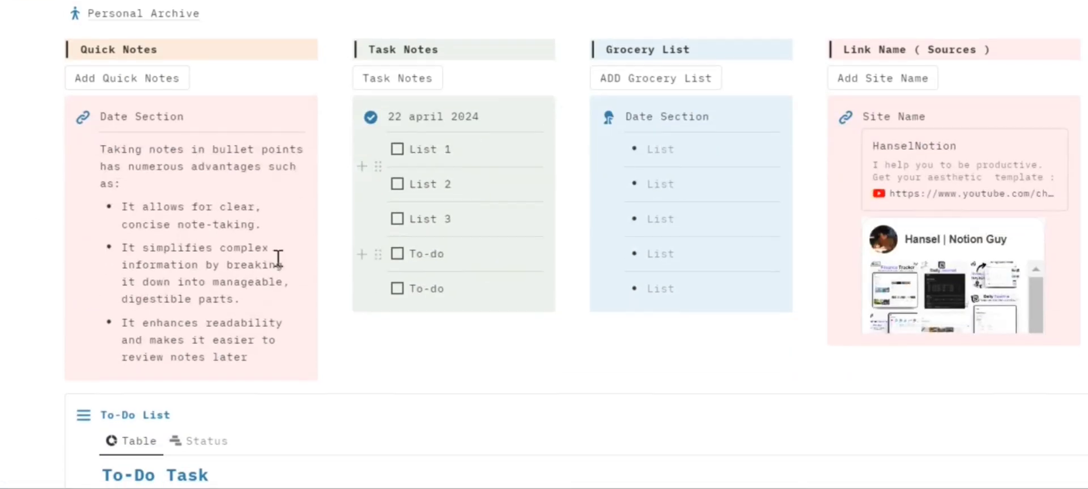
{"action": "scroll", "scroll_direction": "up", "scroll_amount": 3}
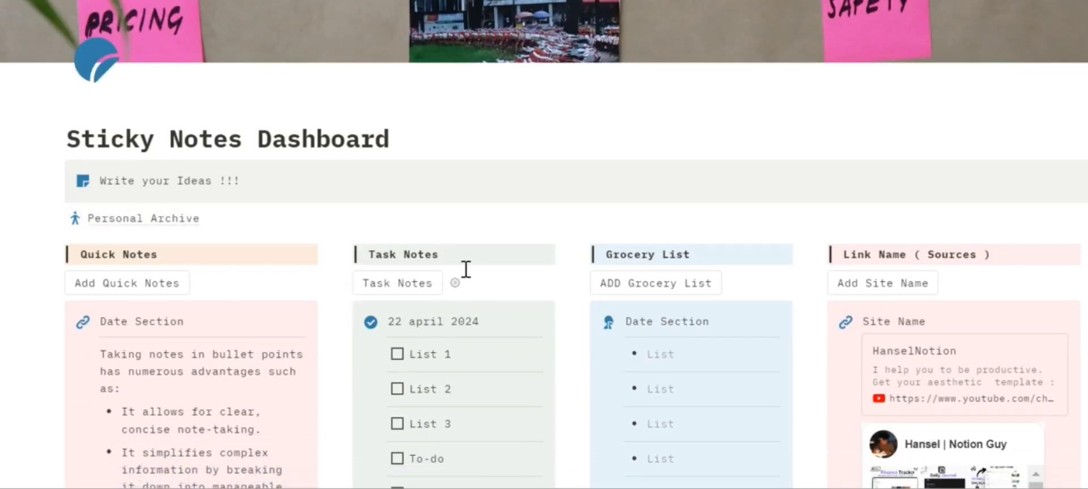
{"action": "scroll", "scroll_direction": "down", "scroll_amount": 3}
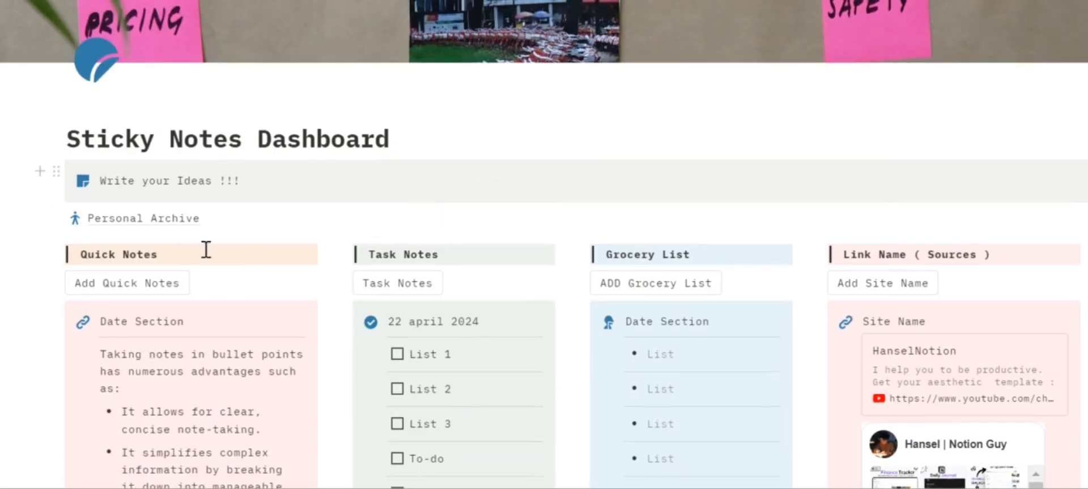
{"action": "scroll", "scroll_direction": "up", "scroll_amount": 3}
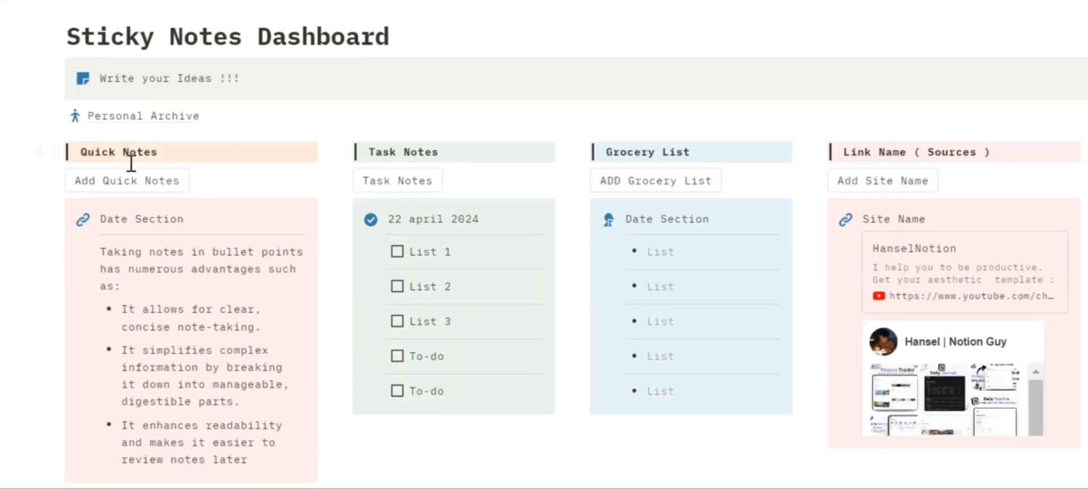
{"action": "mouse_move", "coordinate": [471, 154]}
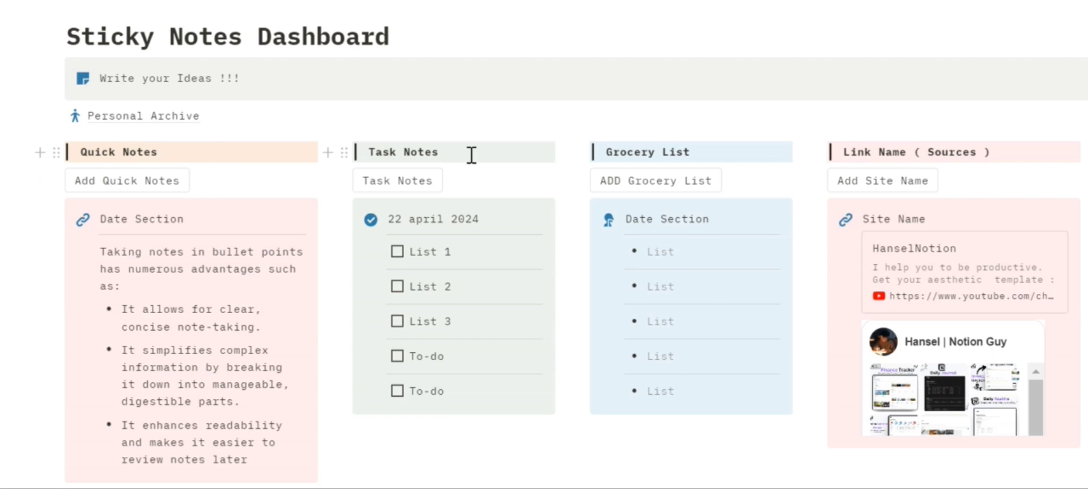
{"action": "mouse_move", "coordinate": [903, 161]}
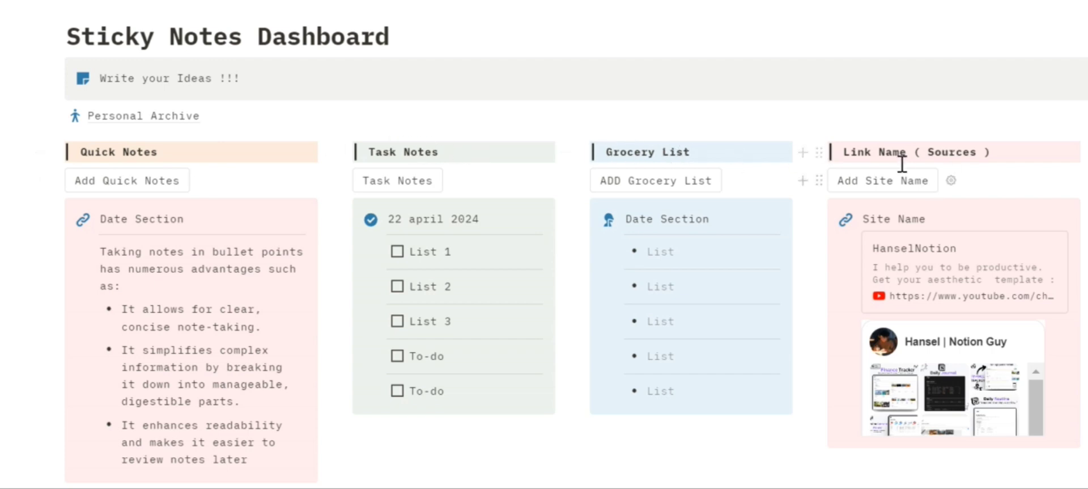
{"action": "mouse_move", "coordinate": [457, 217]}
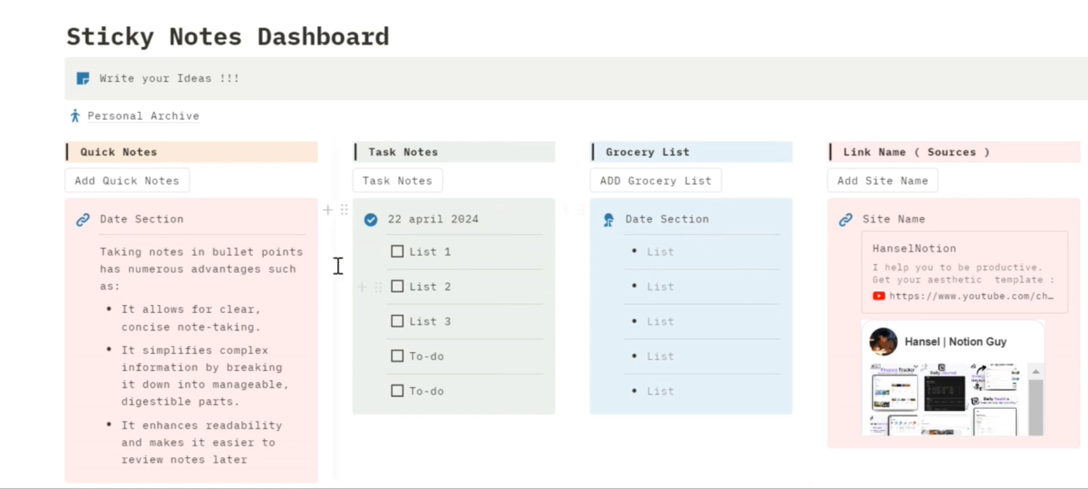
{"action": "mouse_move", "coordinate": [453, 312]}
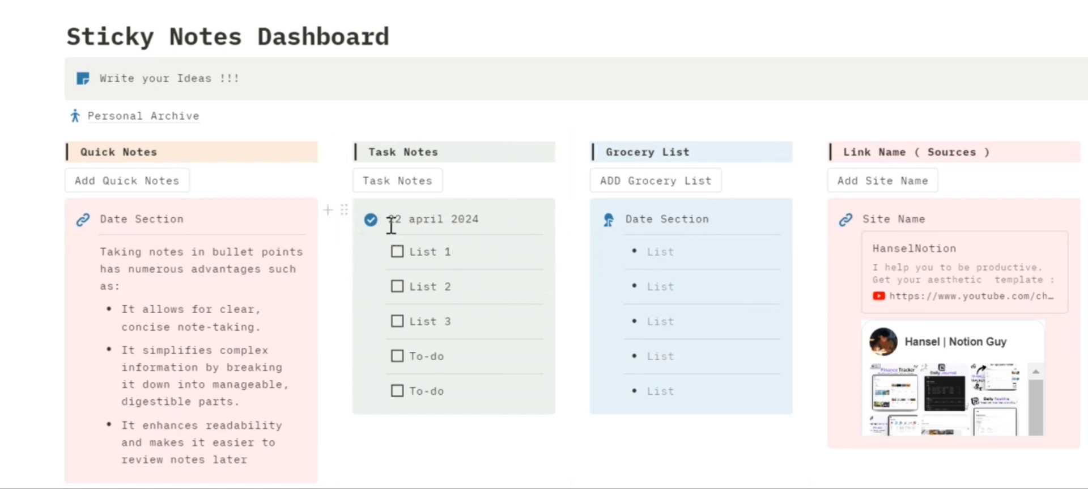
{"action": "mouse_move", "coordinate": [394, 354]}
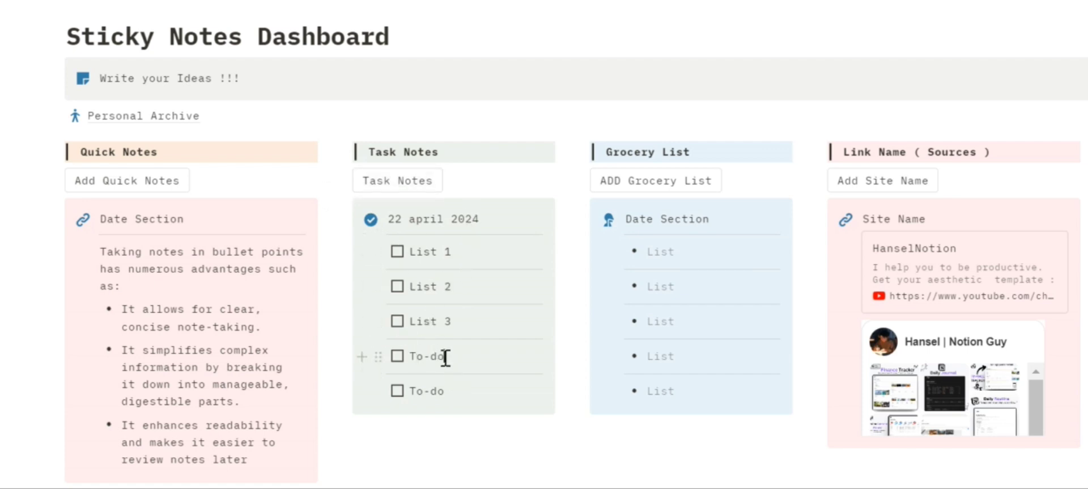
{"action": "mouse_move", "coordinate": [464, 281]}
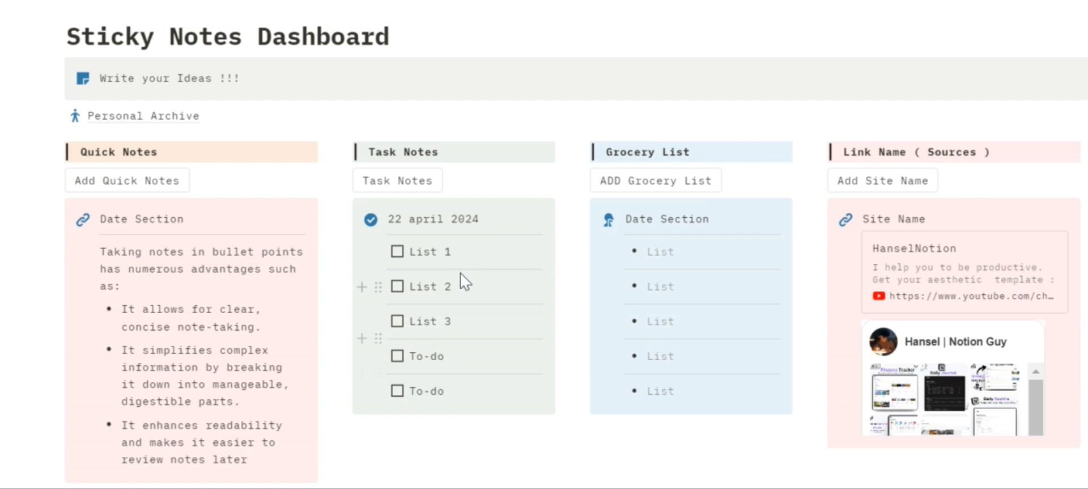
{"action": "mouse_move", "coordinate": [655, 152]}
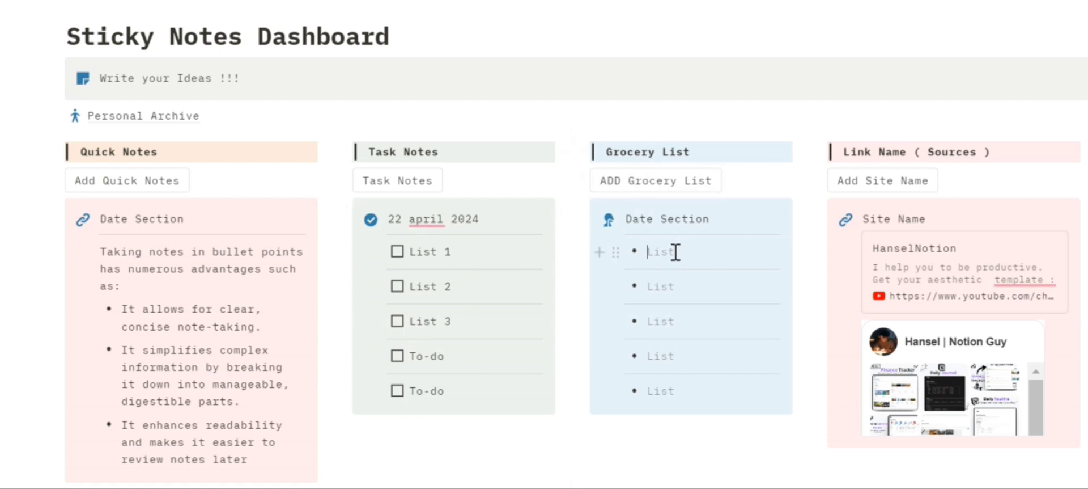
{"action": "type", "text": "brread"}
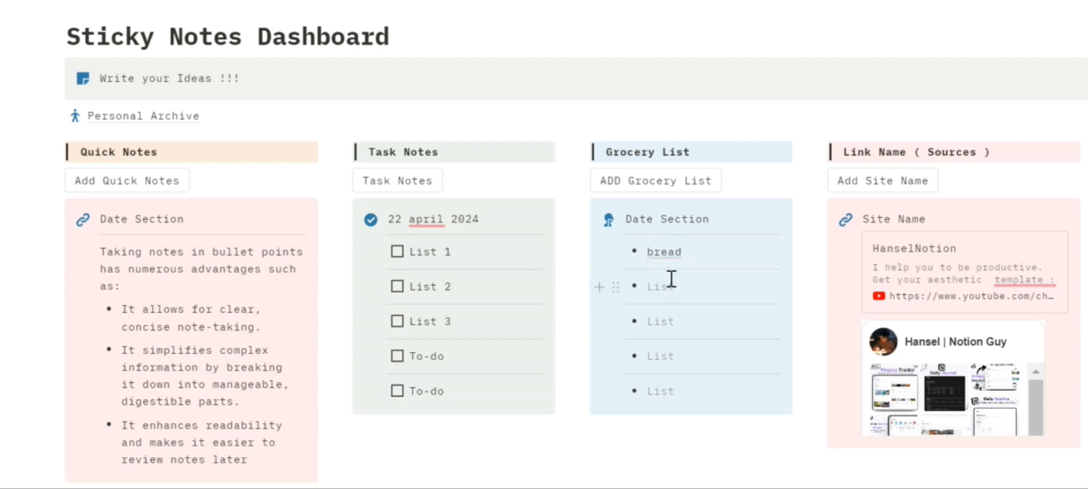
{"action": "type", "text": "carrot"}
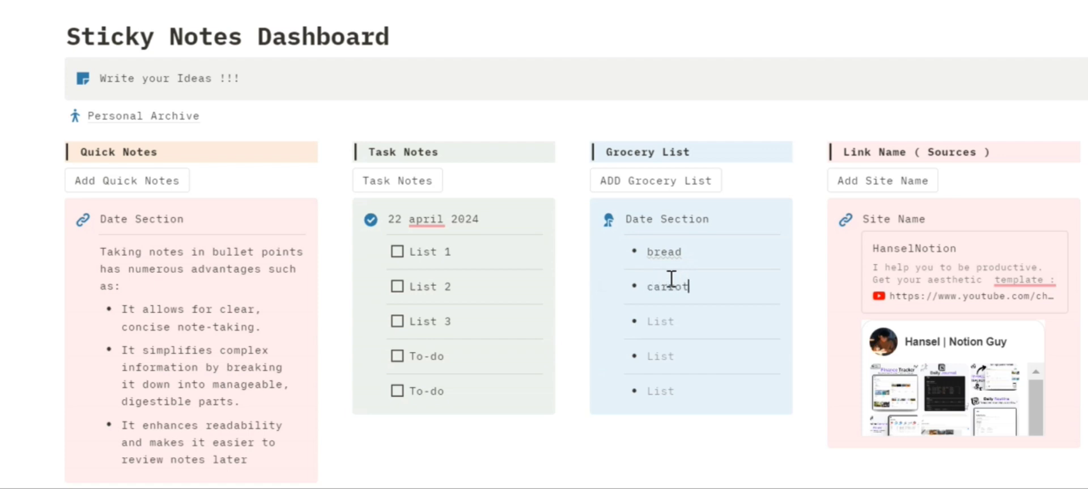
{"action": "mouse_move", "coordinate": [695, 316]}
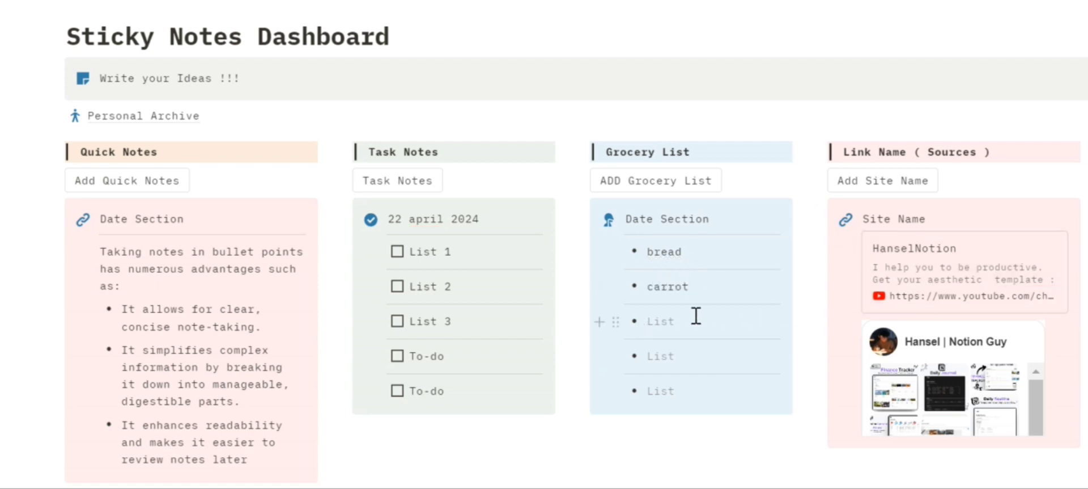
{"action": "type", "text": "coke"}
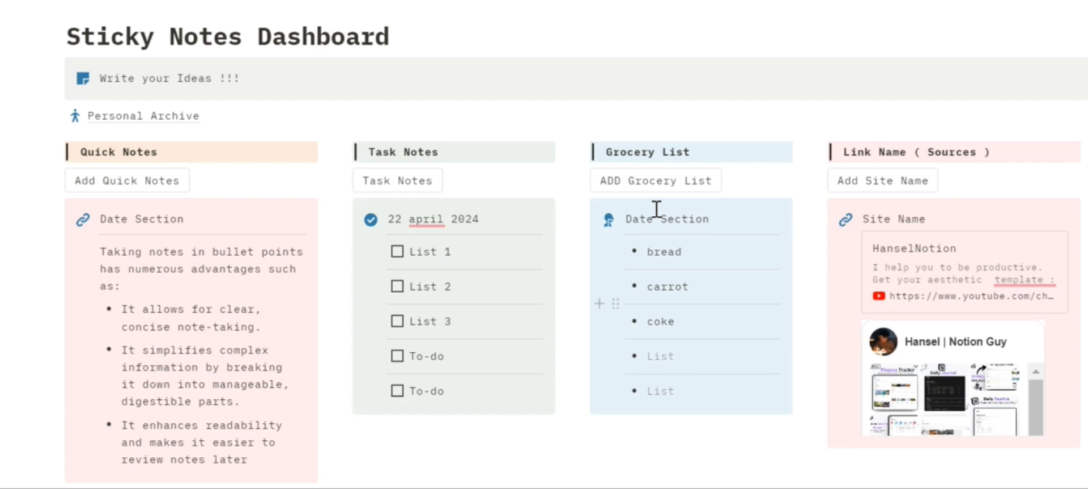
{"action": "mouse_move", "coordinate": [687, 234]}
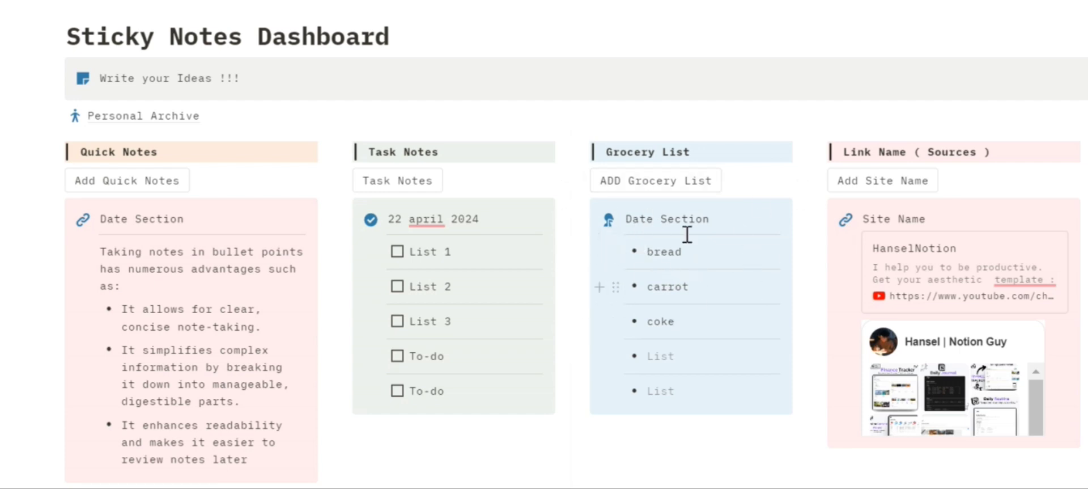
{"action": "mouse_move", "coordinate": [684, 281]}
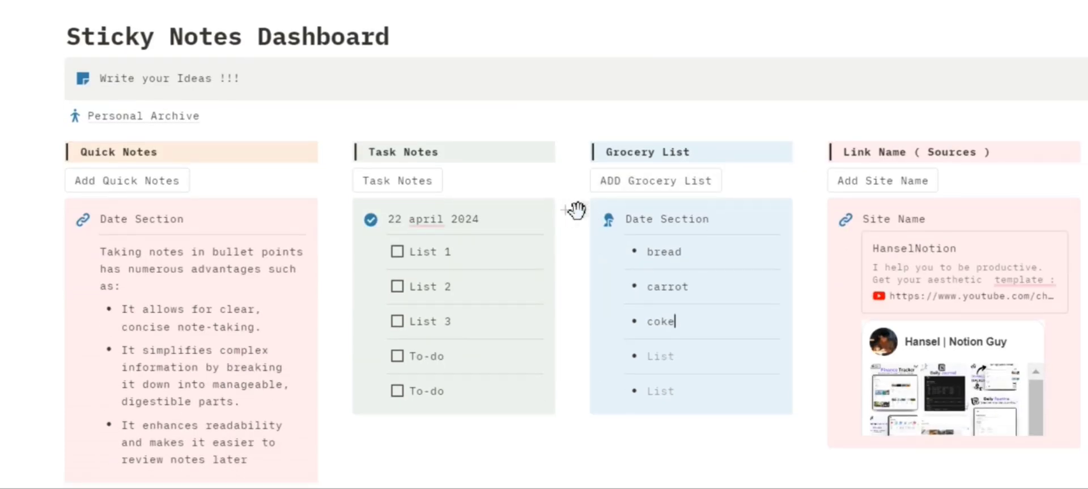
{"action": "mouse_move", "coordinate": [139, 116]}
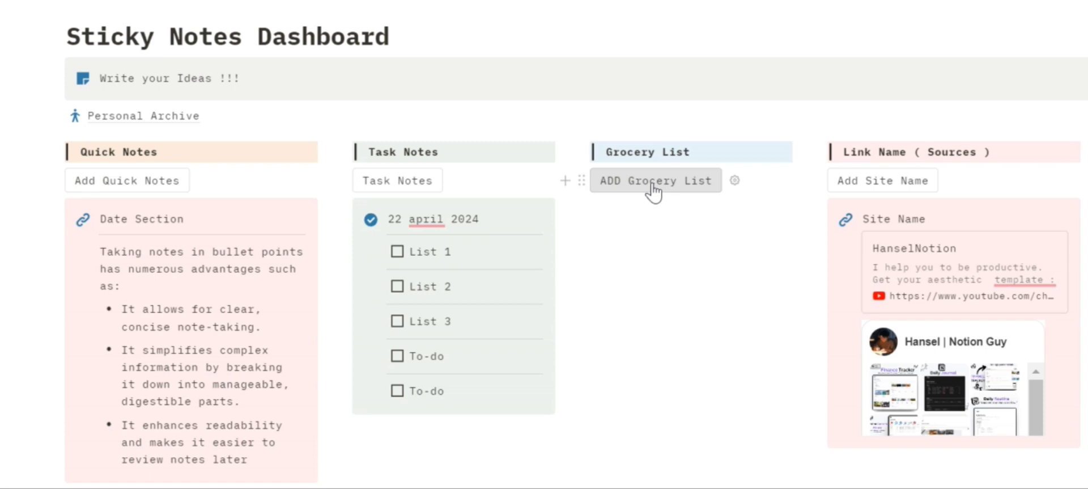
Add a new Date Section card with empty to-dos via the Task Notes button
{"action": "left_click", "coordinate": [655, 180]}
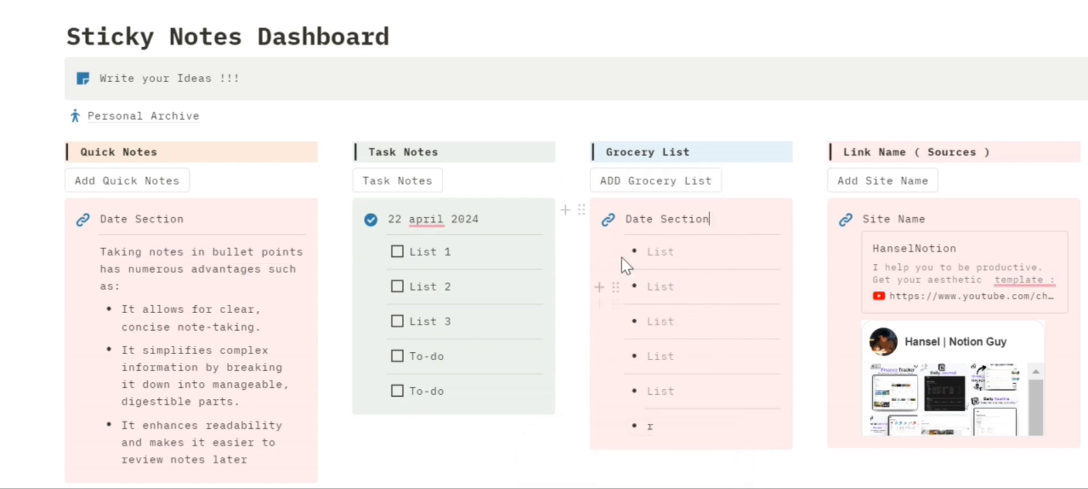
{"action": "mouse_move", "coordinate": [326, 207]}
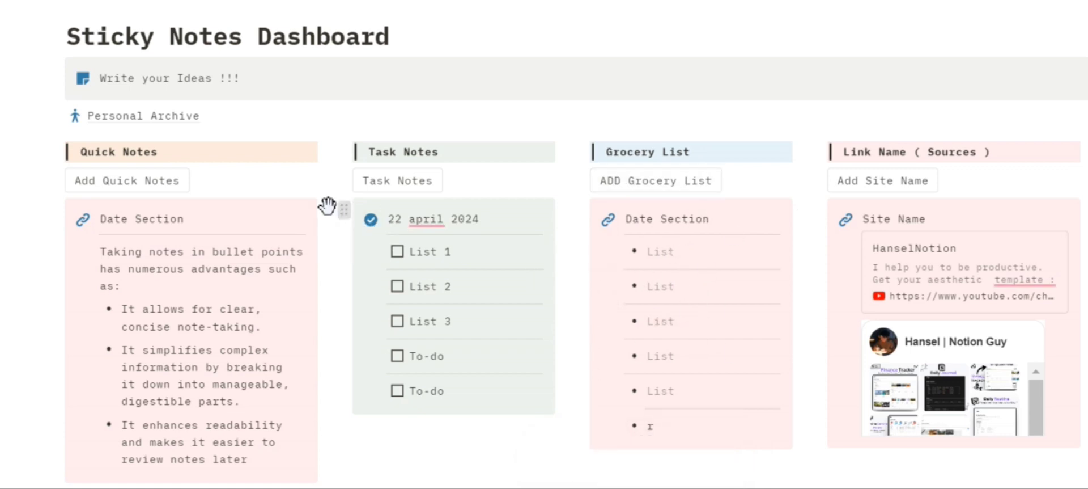
{"action": "mouse_move", "coordinate": [142, 116]}
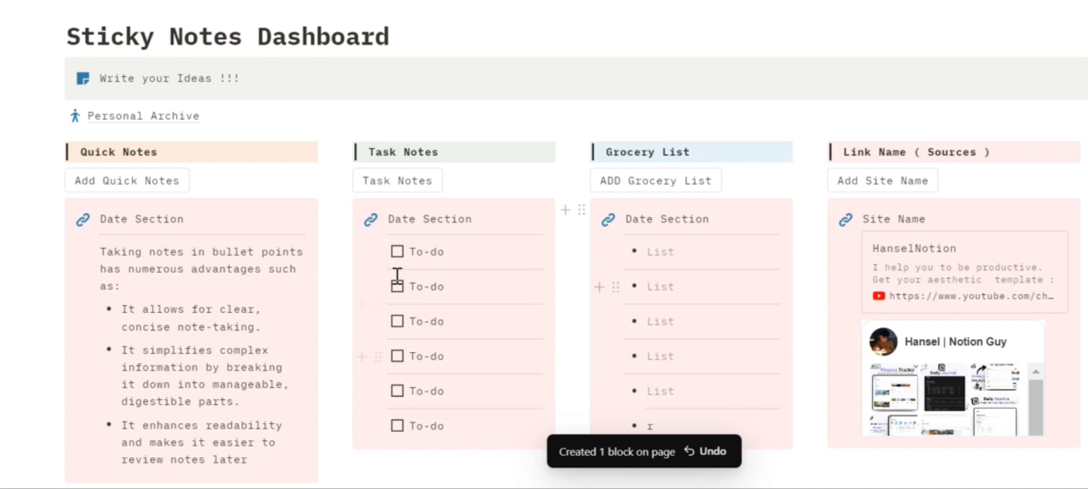
{"action": "mouse_move", "coordinate": [805, 260]}
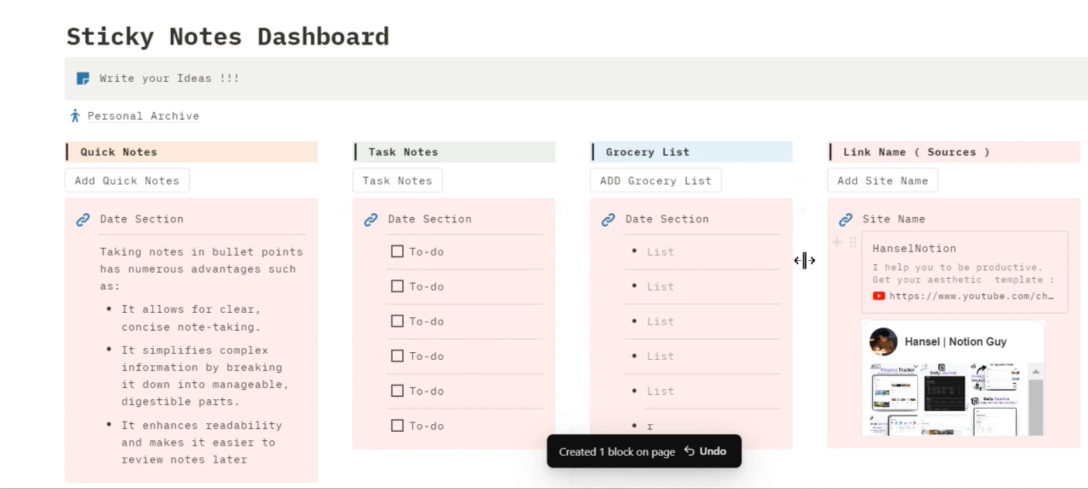
{"action": "scroll", "scroll_direction": "down", "scroll_amount": 3}
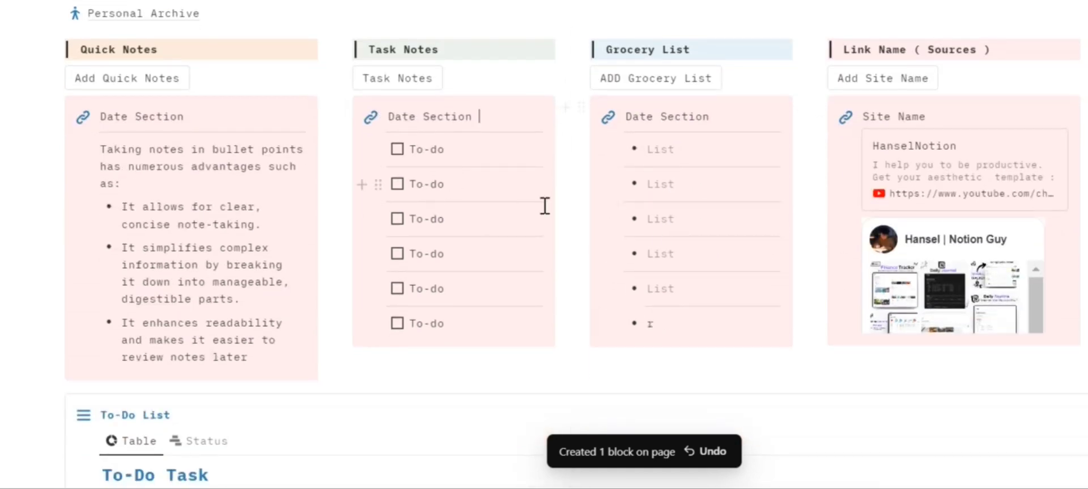
Review Task X's status and keep Task Y's priority as medium in the To-Do List
{"action": "scroll", "scroll_direction": "down", "scroll_amount": 3}
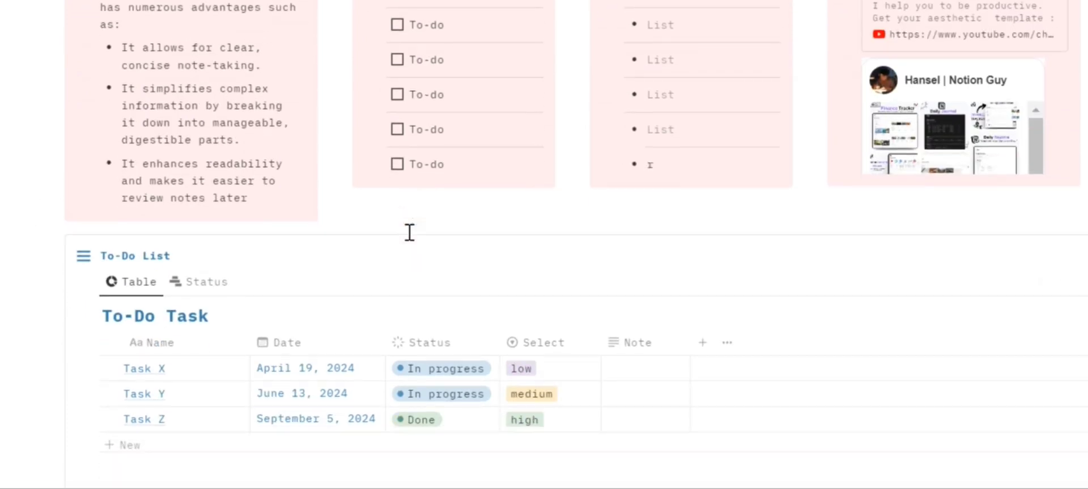
{"action": "scroll", "scroll_direction": "down", "scroll_amount": 3}
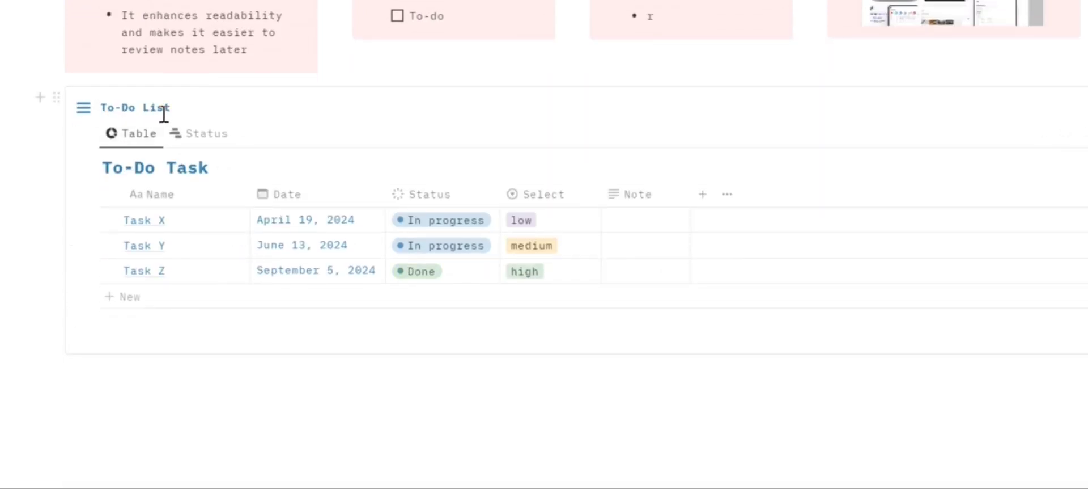
{"action": "mouse_move", "coordinate": [350, 251]}
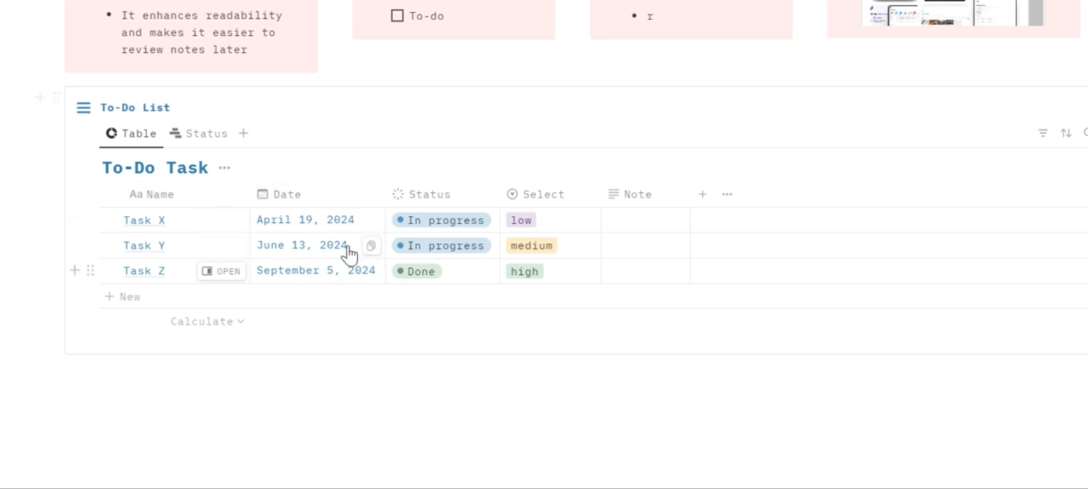
{"action": "mouse_move", "coordinate": [161, 239]}
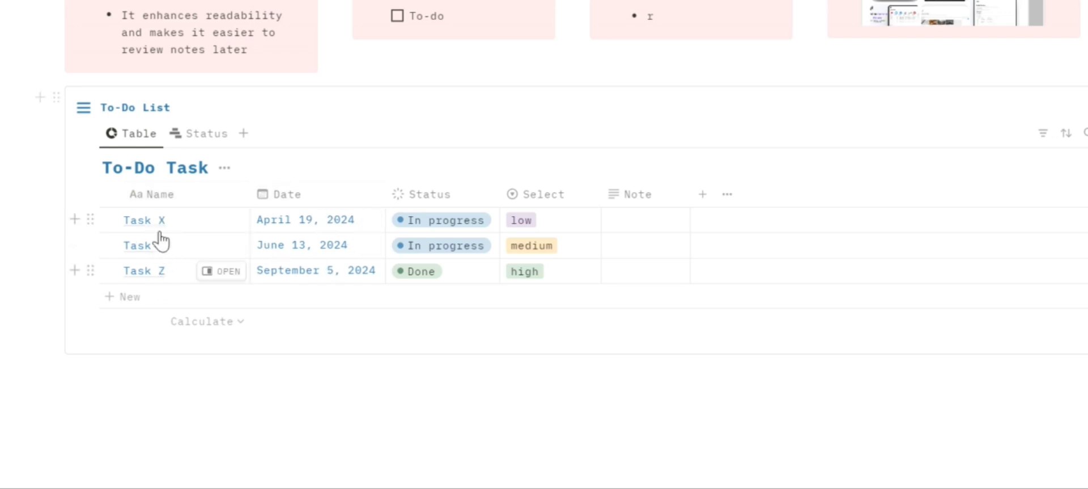
{"action": "left_click", "coordinate": [429, 194]}
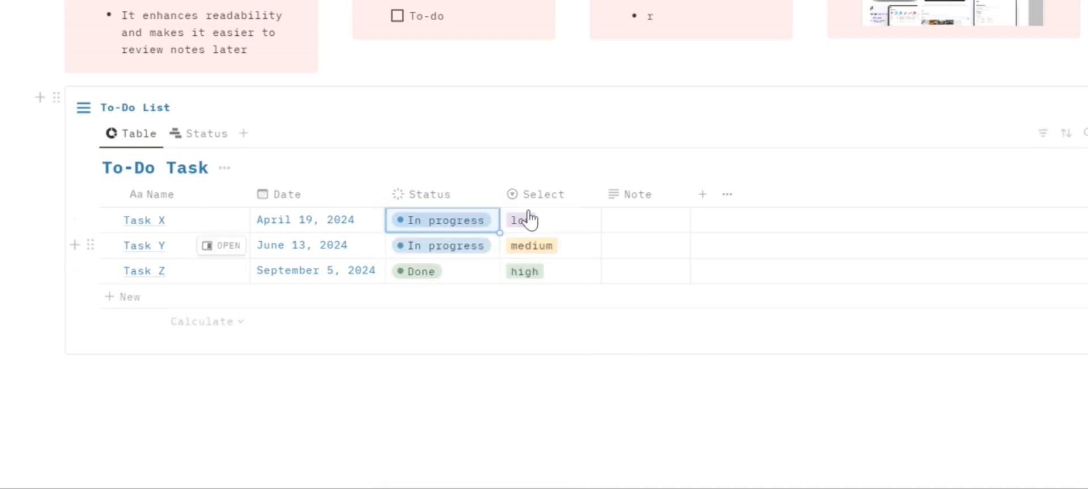
{"action": "left_click", "coordinate": [531, 245]}
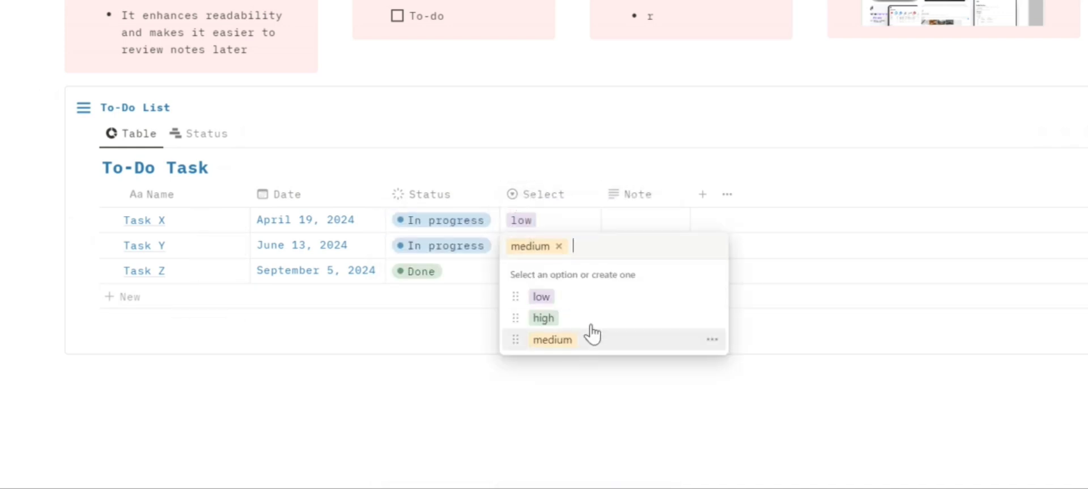
{"action": "left_click", "coordinate": [552, 339]}
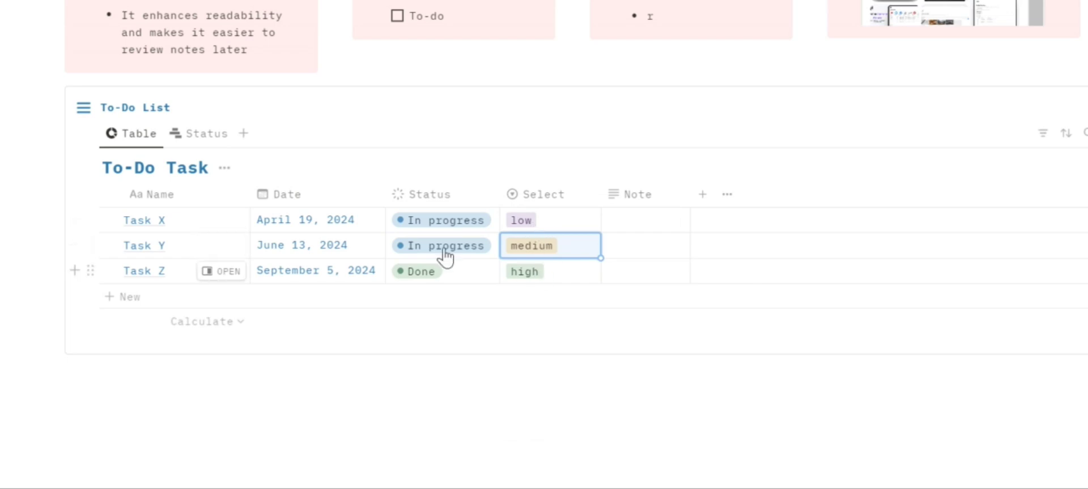
Group tasks by status and move Task Y and Task X into Done
{"action": "left_click", "coordinate": [206, 134]}
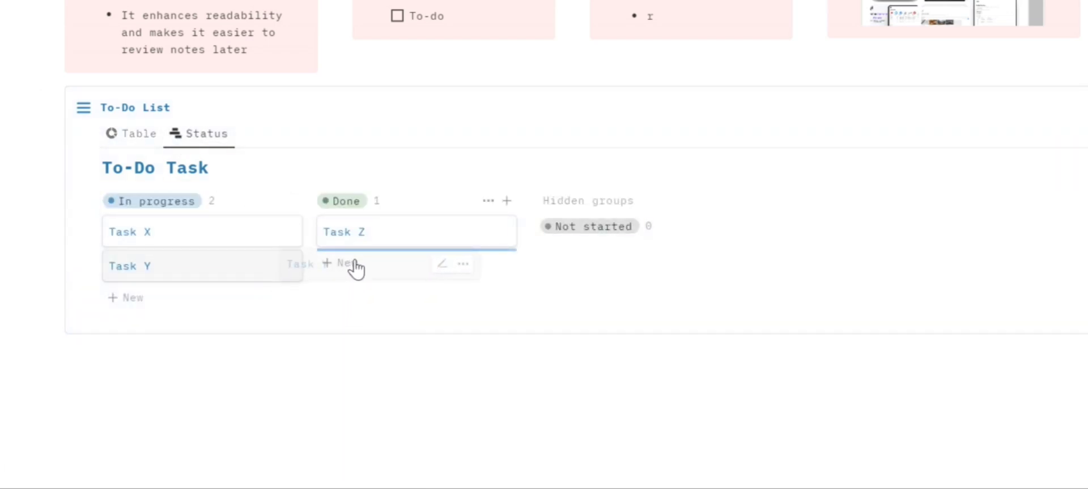
{"action": "left_click_drag", "start_coordinate": [202, 265], "coordinate": [416, 265]}
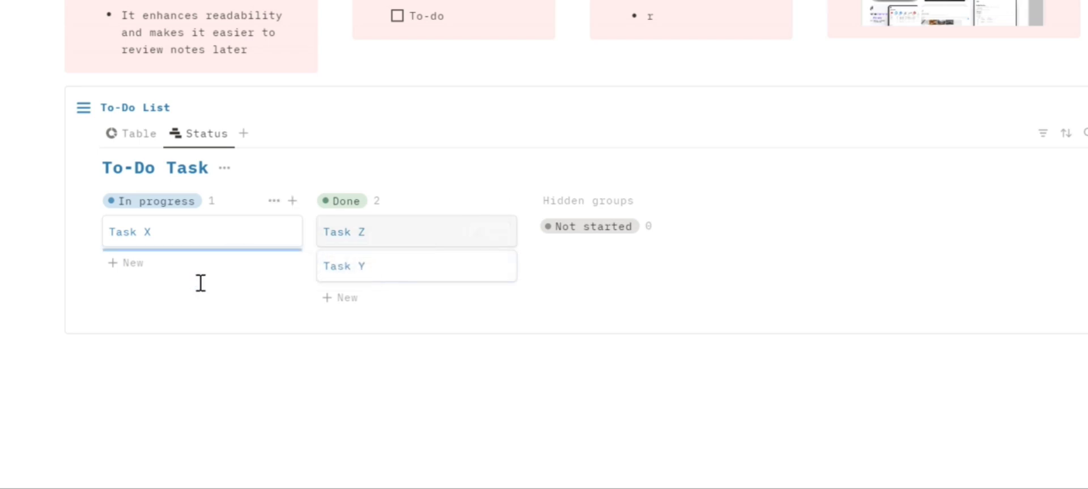
{"action": "left_click_drag", "start_coordinate": [202, 232], "coordinate": [416, 265]}
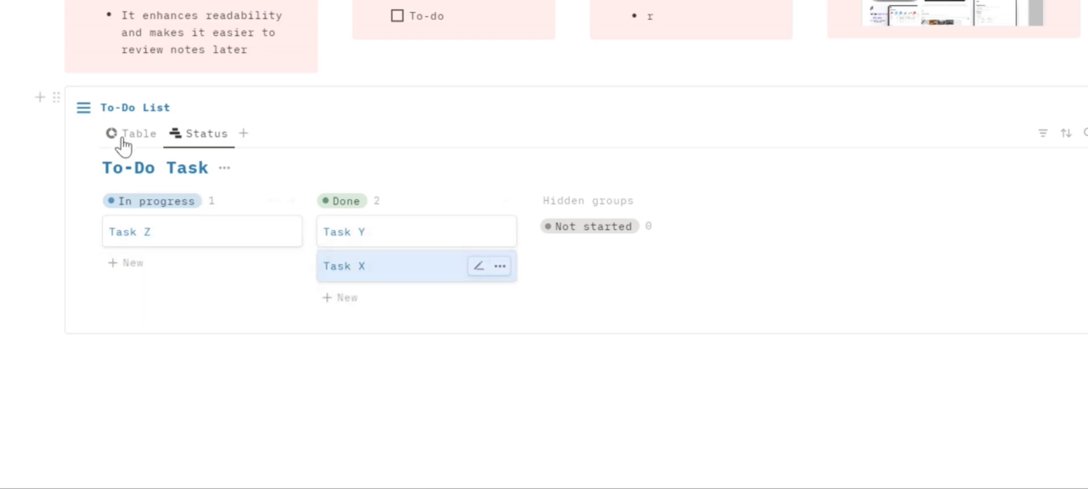
{"action": "scroll", "scroll_direction": "up", "scroll_amount": 3}
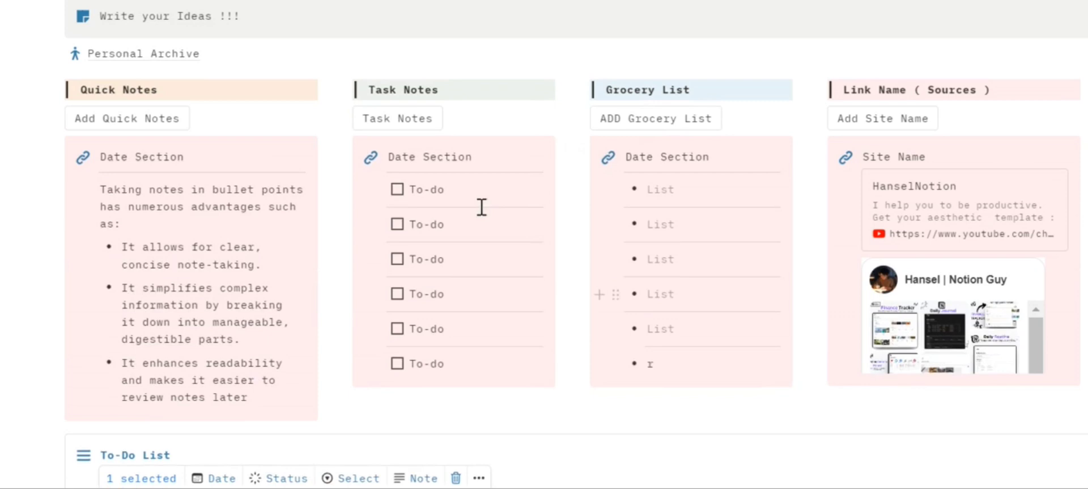
{"action": "scroll", "scroll_direction": "up", "scroll_amount": 3}
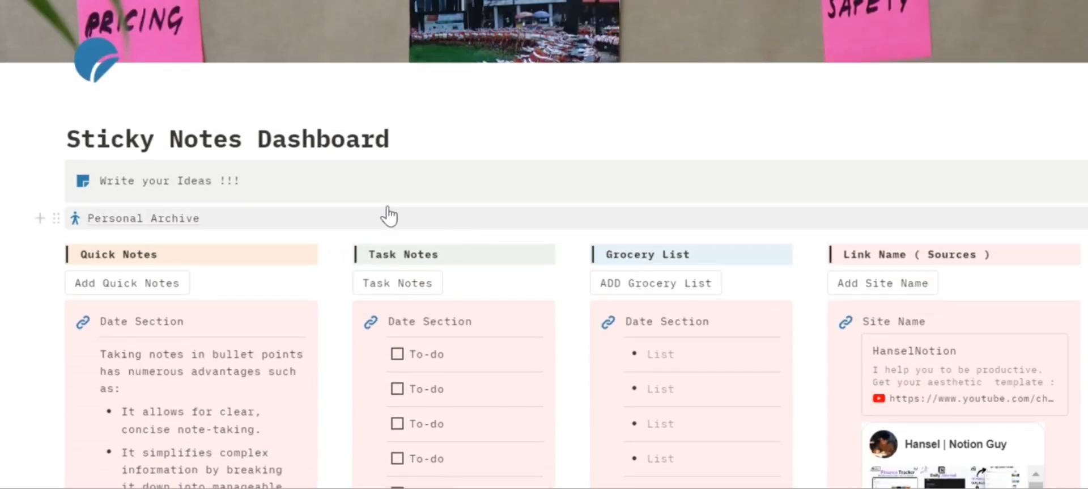
{"action": "scroll", "scroll_direction": "up", "scroll_amount": 3}
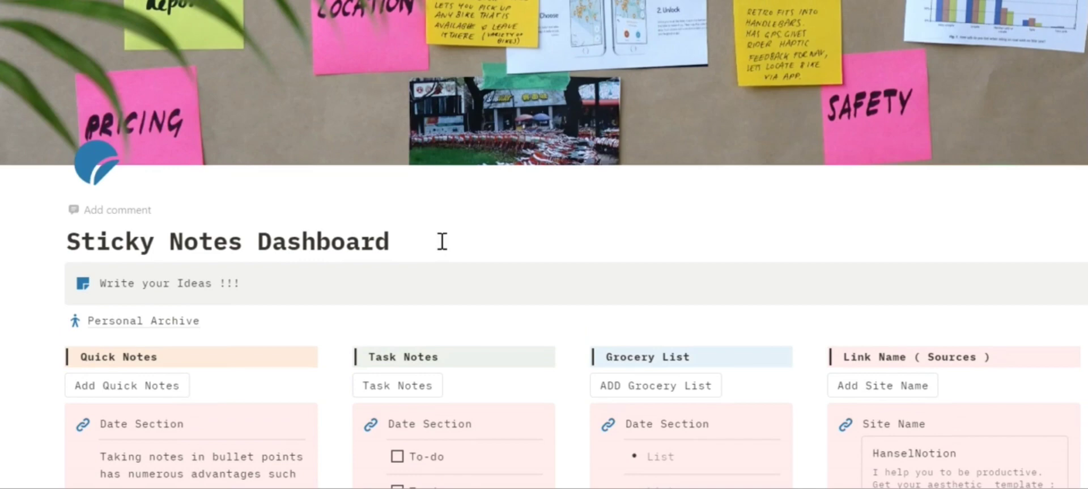
{"action": "scroll", "scroll_direction": "down", "scroll_amount": 3}
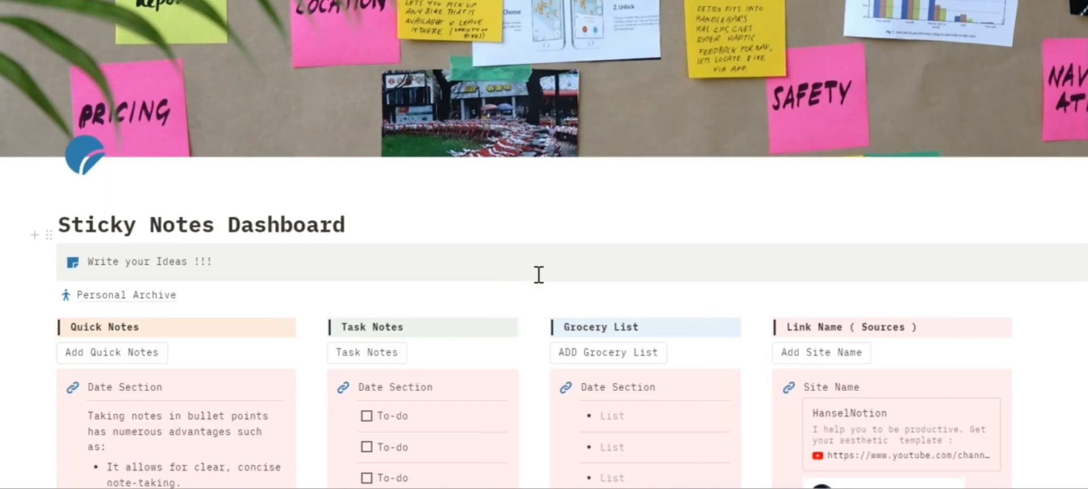
{"action": "scroll", "scroll_direction": "down", "scroll_amount": 3}
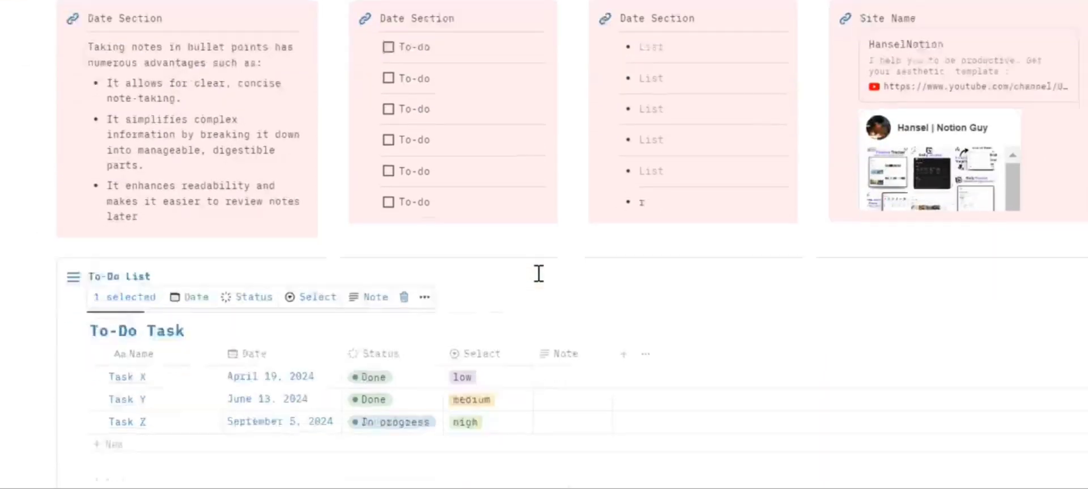
{"action": "scroll", "scroll_direction": "down", "scroll_amount": 3}
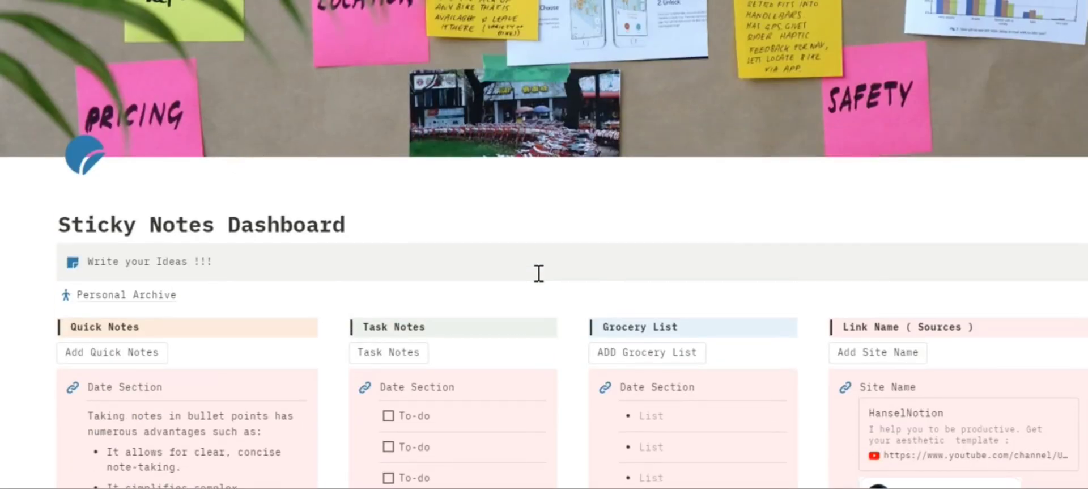
{"action": "scroll", "scroll_direction": "down", "scroll_amount": 3}
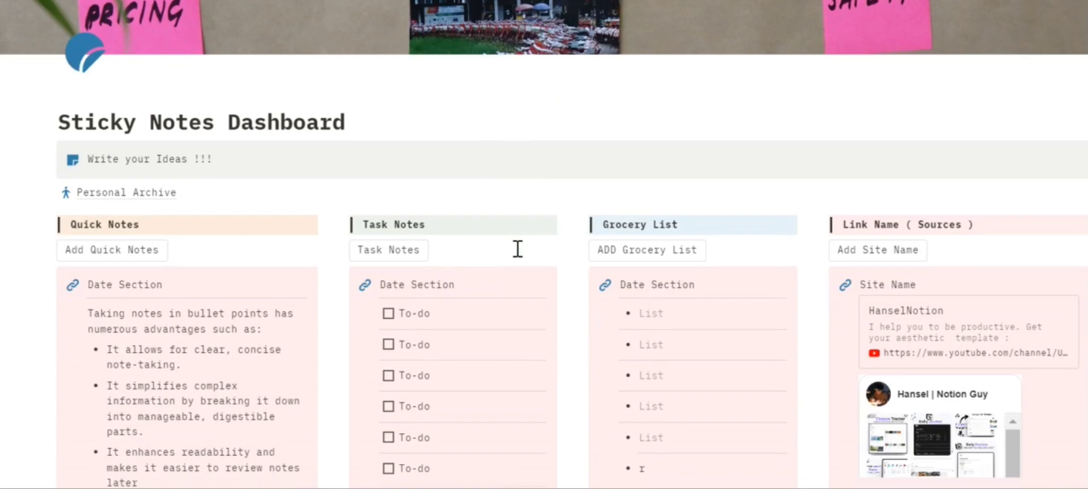